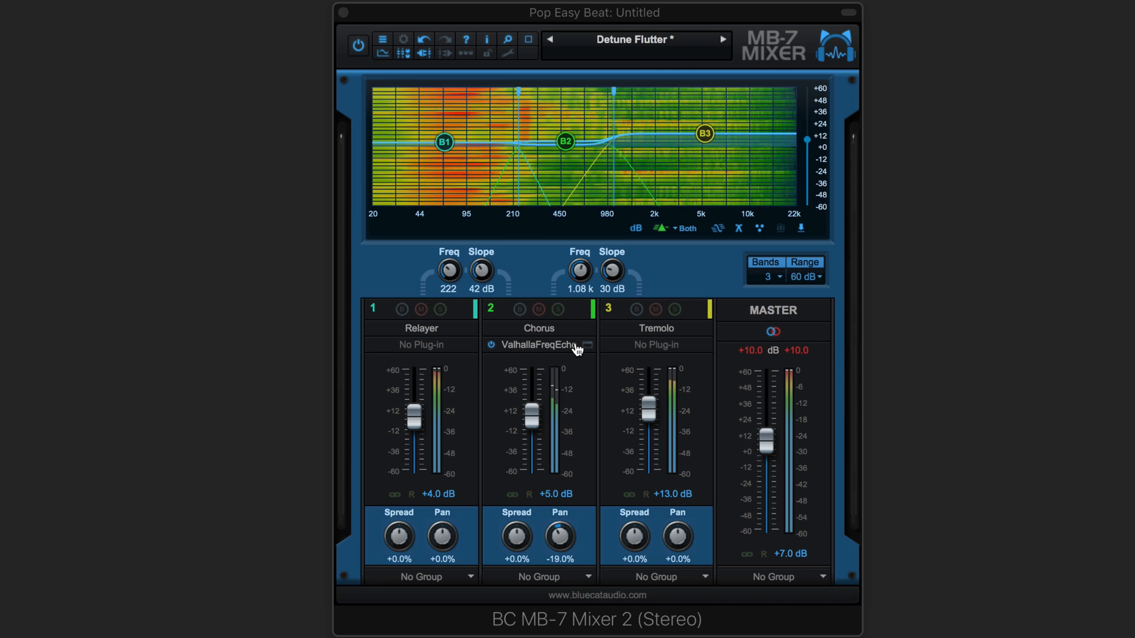
Step: Review the Chorus band's ValhallaFreqEcho editor, then close it
click(541, 345)
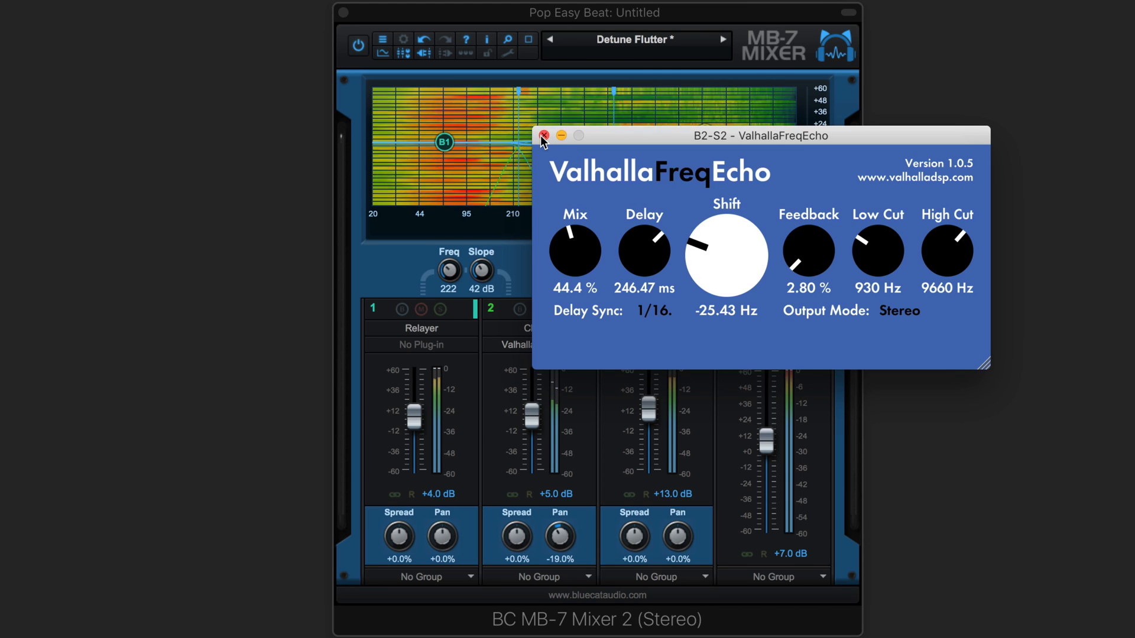
click(543, 136)
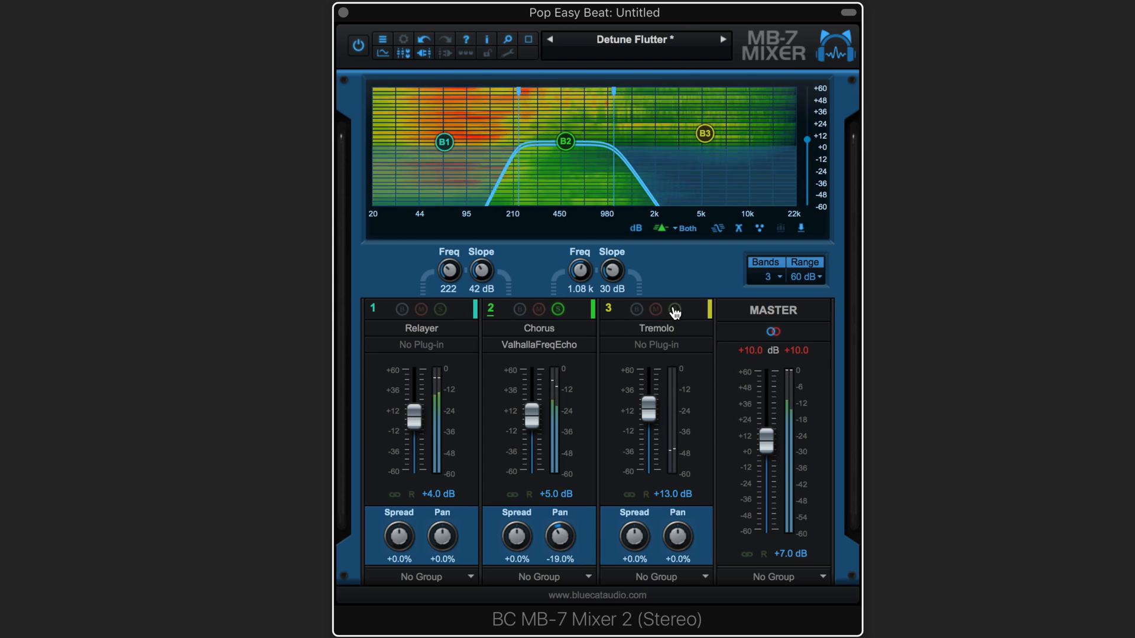
Step: Solo the Tremolo band, mute the Chorus band, and pan Chorus from -19% to +65%
click(675, 309)
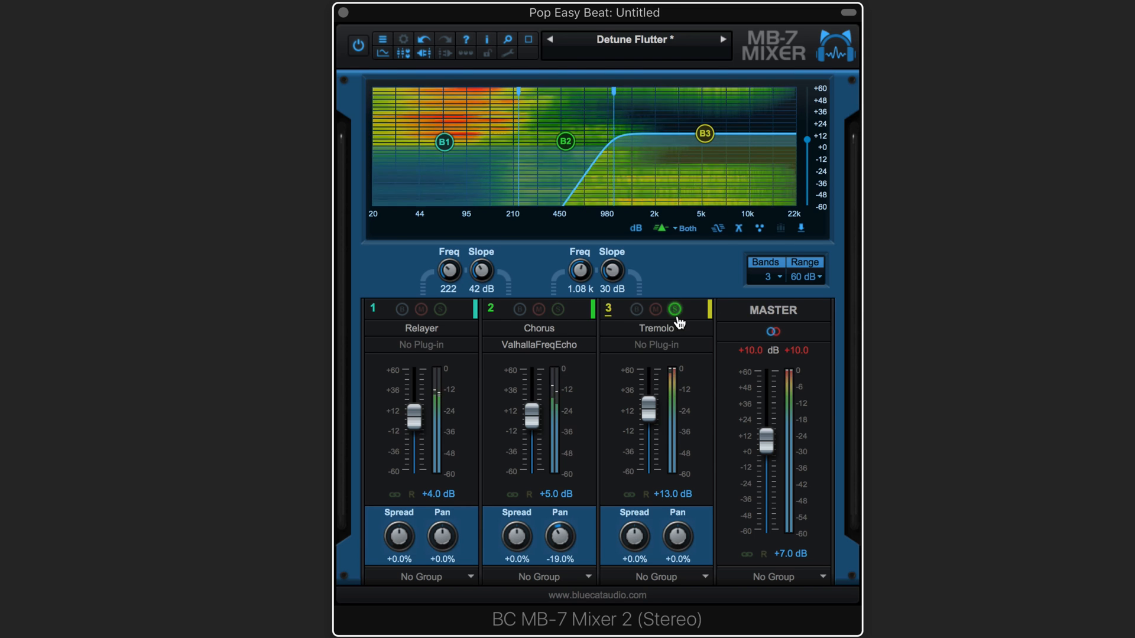
click(539, 309)
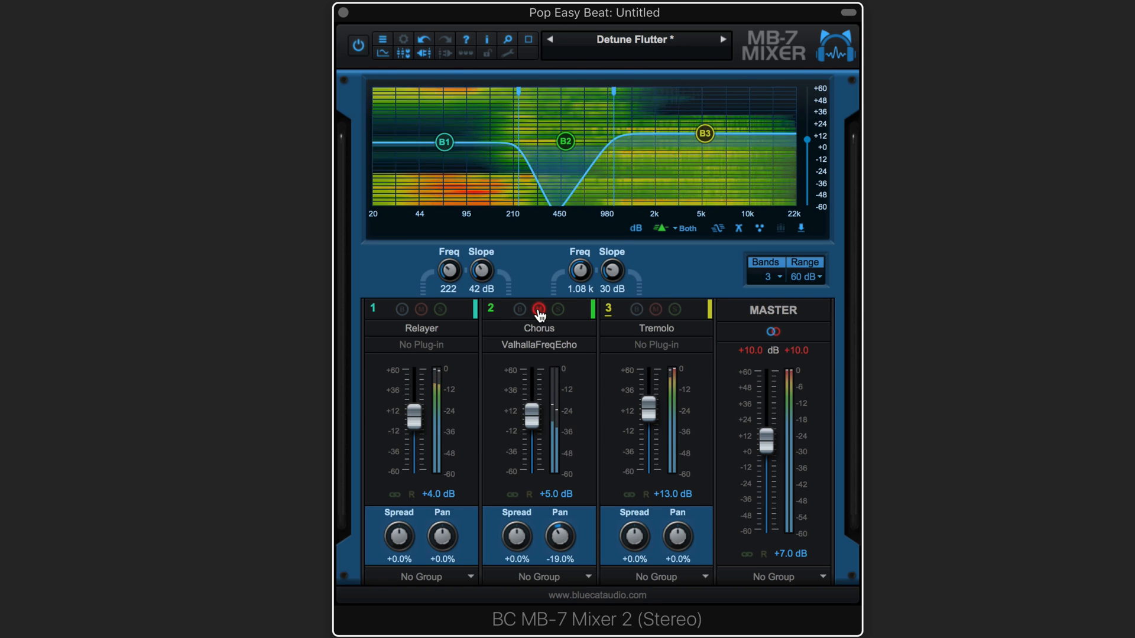
drag(560, 538, 560, 492)
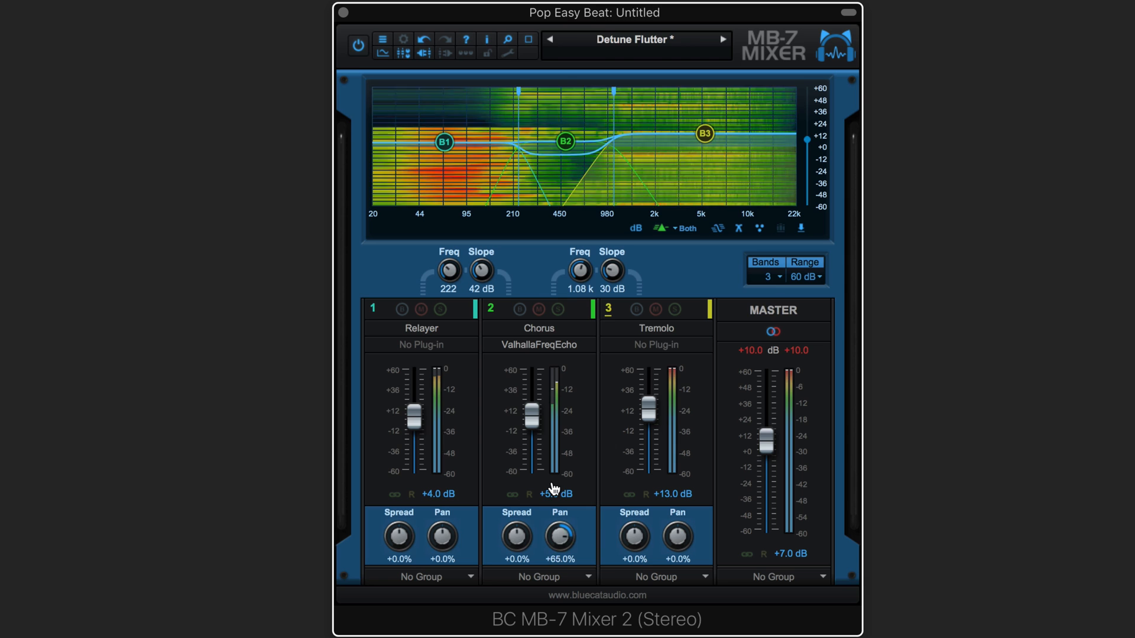
drag(532, 416, 532, 402)
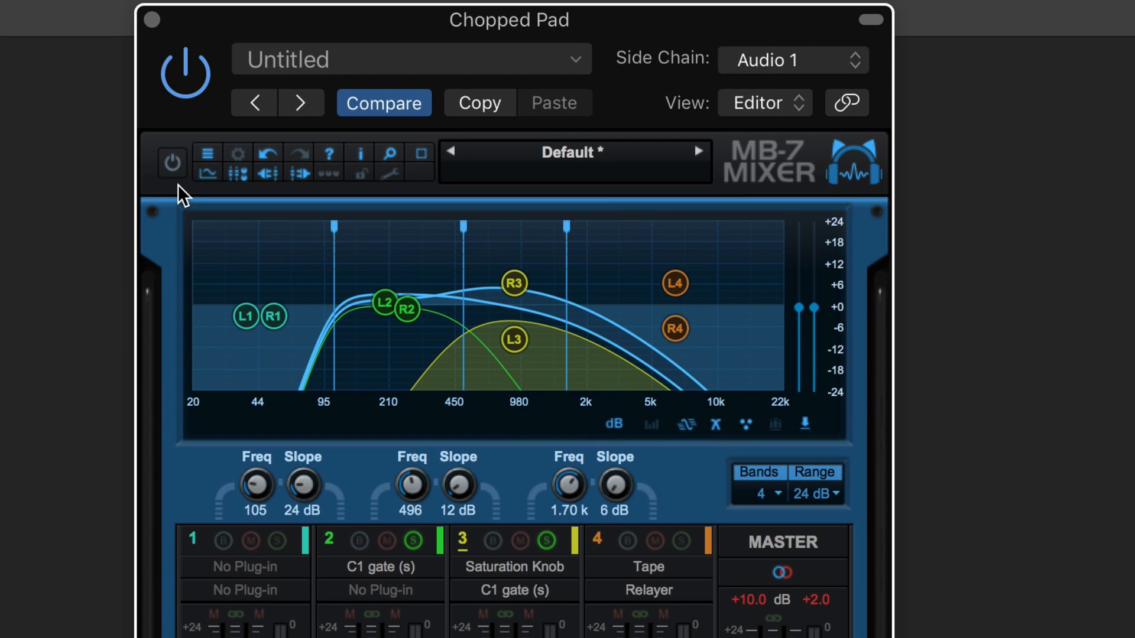
mouse_move(835, 68)
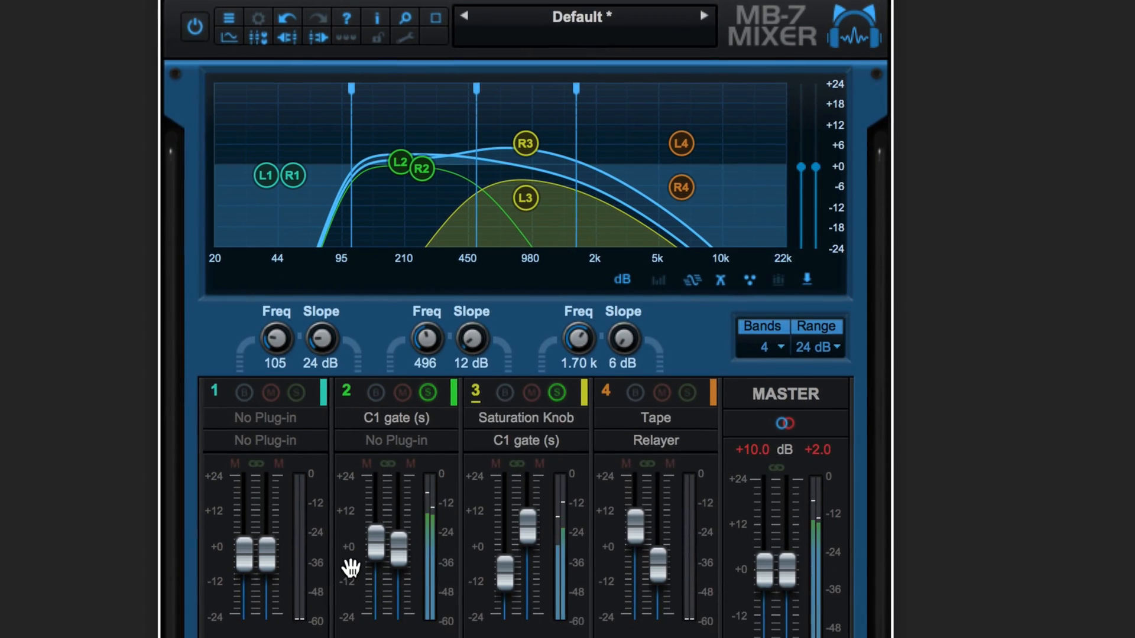
Step: Set band 2's left and right faders independently, raising band 2 to -0.5 dB
scroll(down, 3)
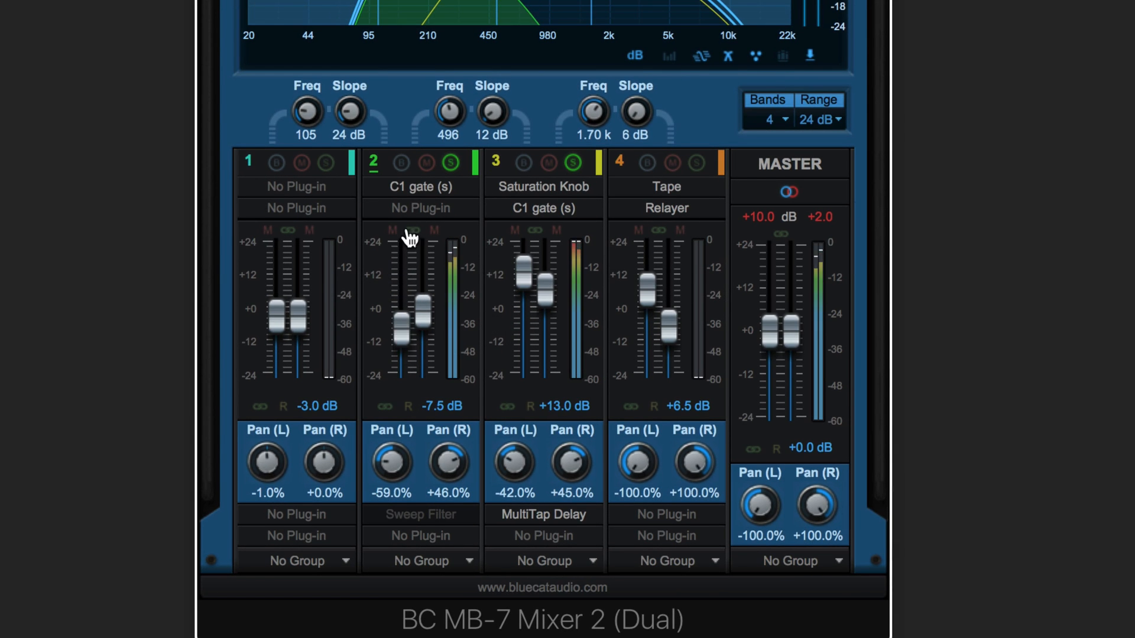
drag(403, 312, 410, 282)
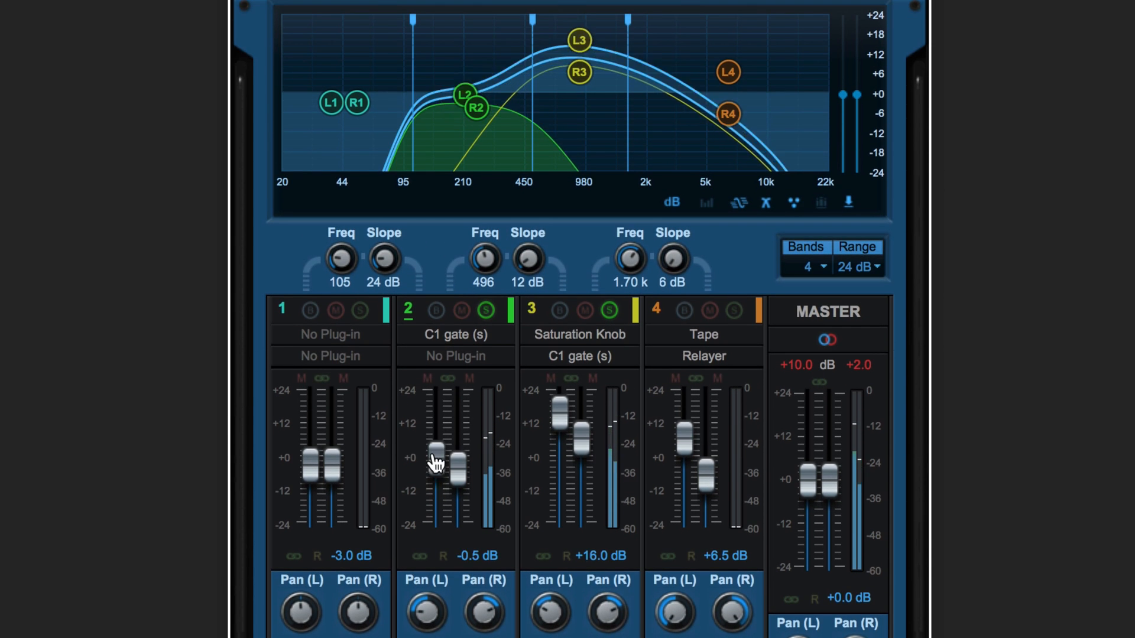
drag(435, 463, 435, 510)
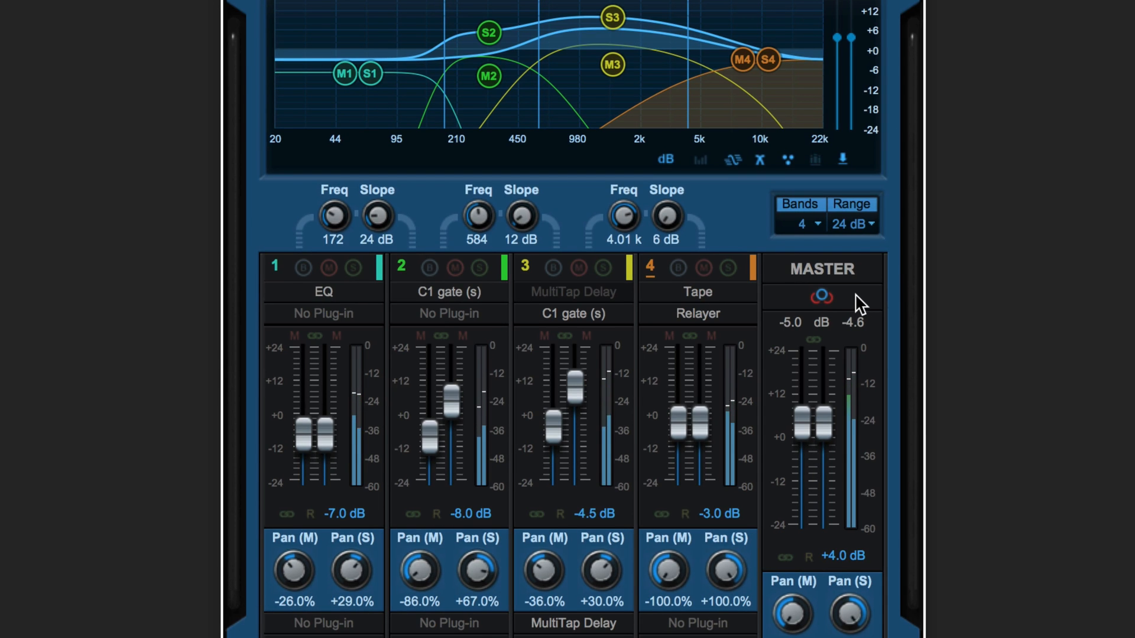
mouse_move(565, 502)
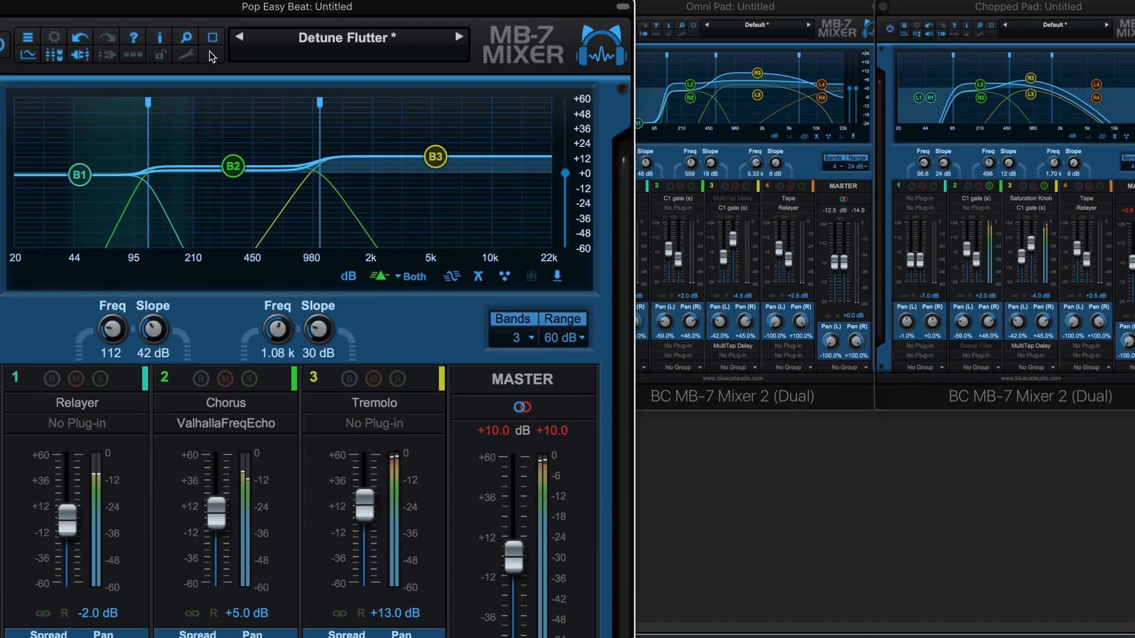
Step: Show the 70%–200% interface size choices for Pop Easy Beat, currently at 150%
click(186, 55)
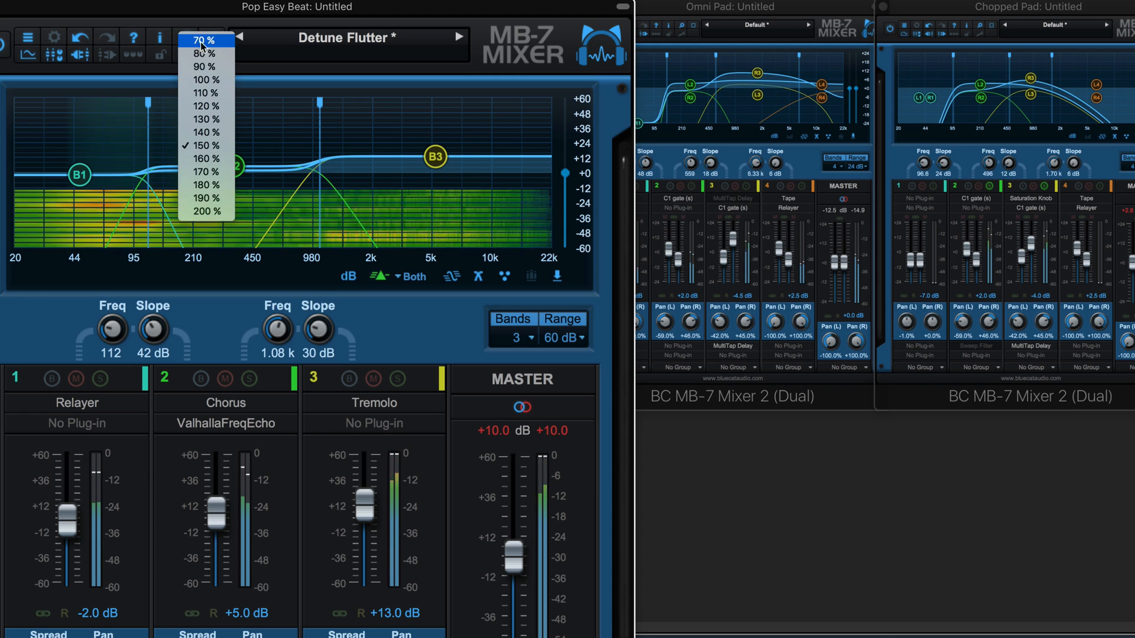